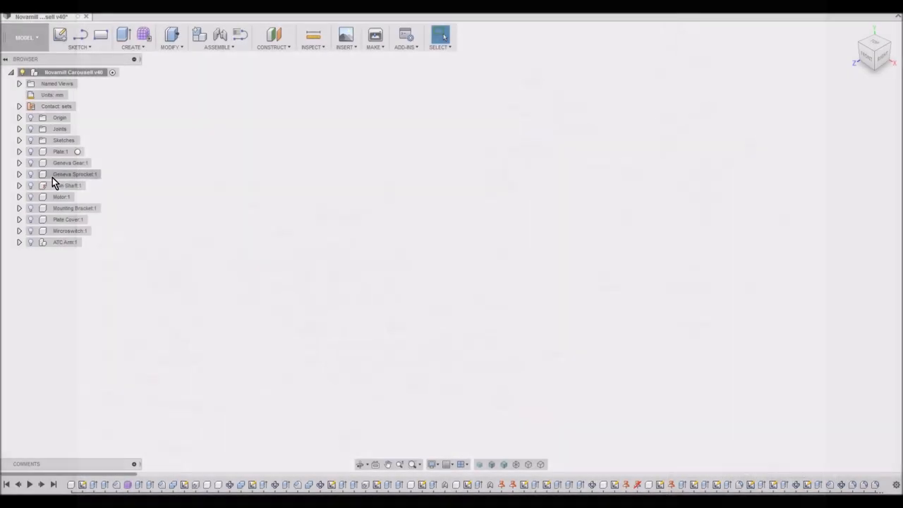
Step: Make Geneva Gear 1, Geneva Sprocket 1 and Main Shaft 1 visible in the assembly
{"action": "left_click", "coordinate": [70, 164]}
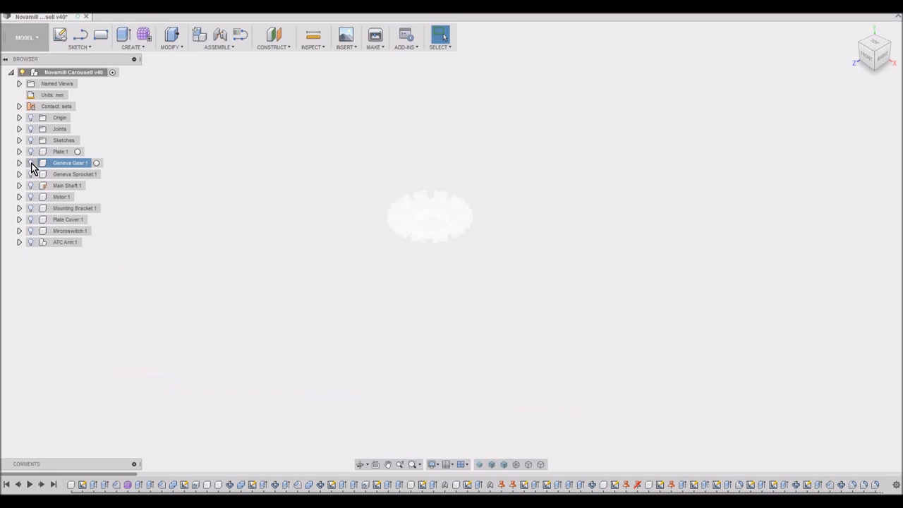
{"action": "left_click", "coordinate": [70, 163]}
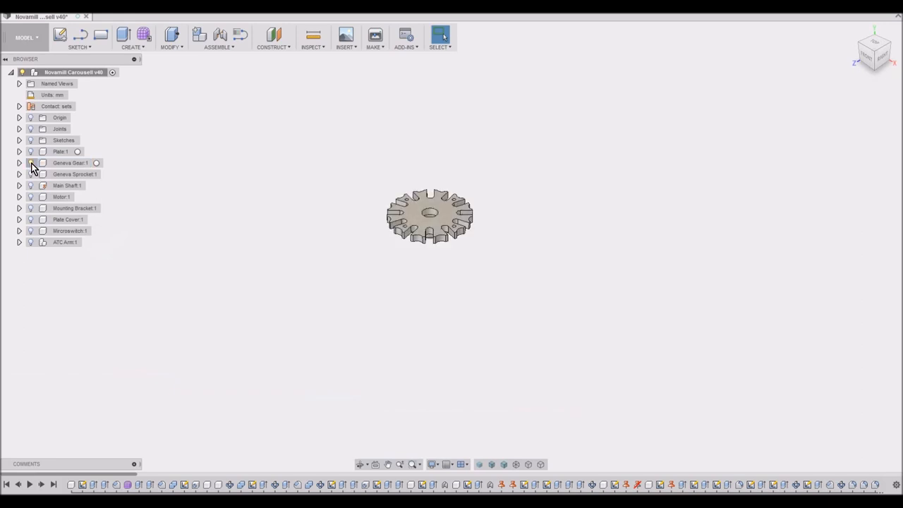
{"action": "left_click", "coordinate": [74, 175]}
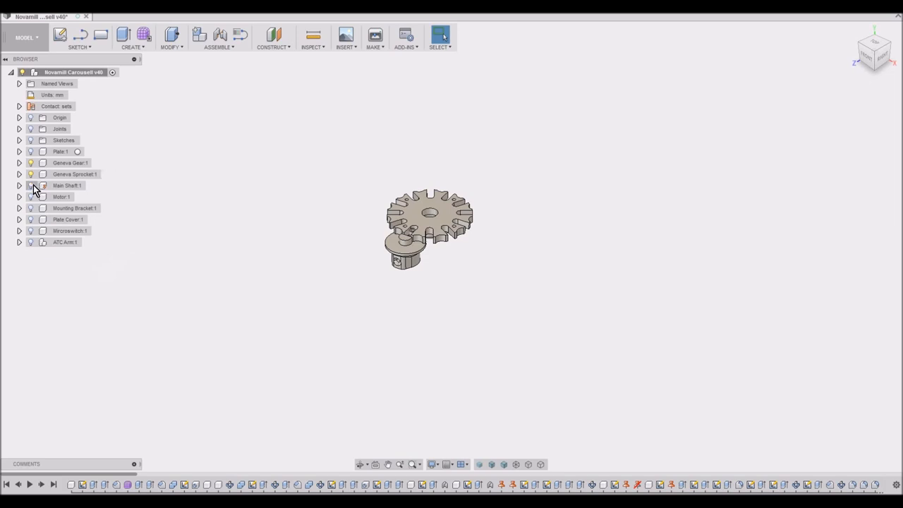
Step: Make Motor 1 and Mounting Bracket 1 visible beneath the Geneva gear
{"action": "left_click", "coordinate": [31, 198]}
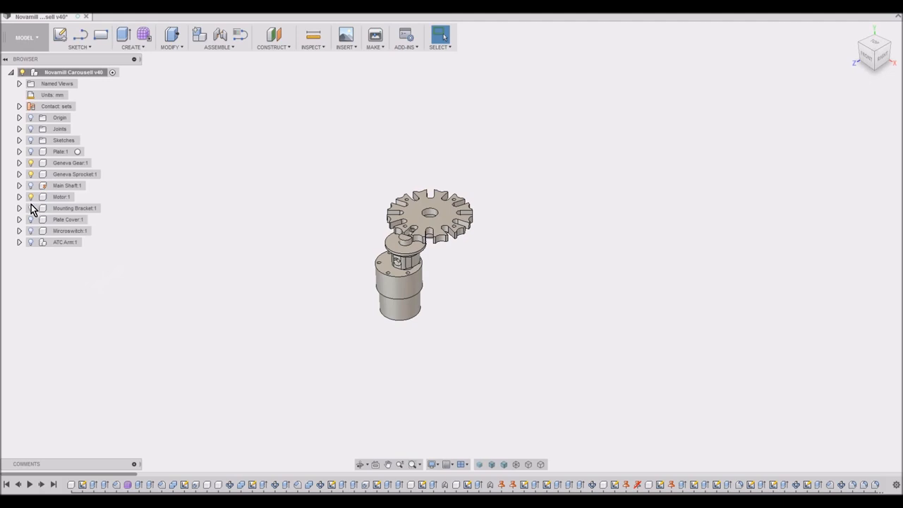
{"action": "left_click", "coordinate": [73, 208]}
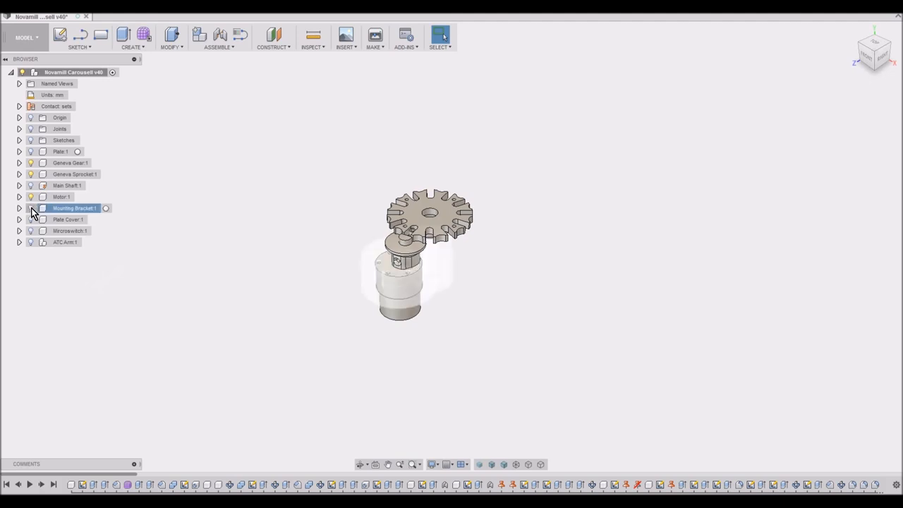
{"action": "left_click", "coordinate": [31, 209]}
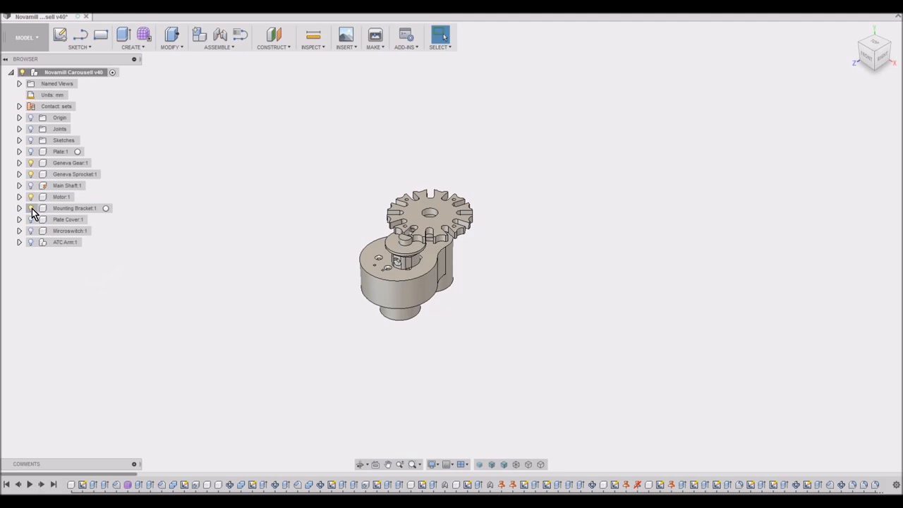
{"action": "left_click", "coordinate": [59, 151]}
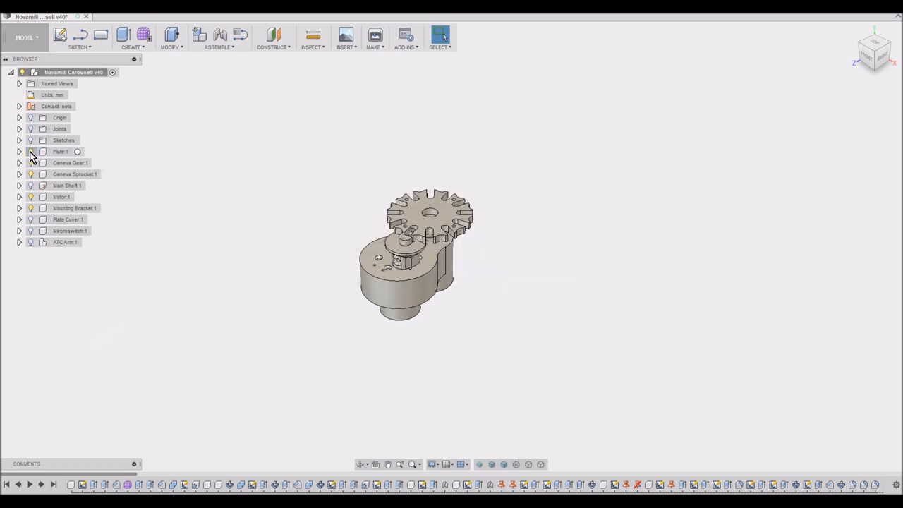
Step: Show the carousel plate body, its second body and the first claw inside Plate 1
{"action": "left_click", "coordinate": [20, 151]}
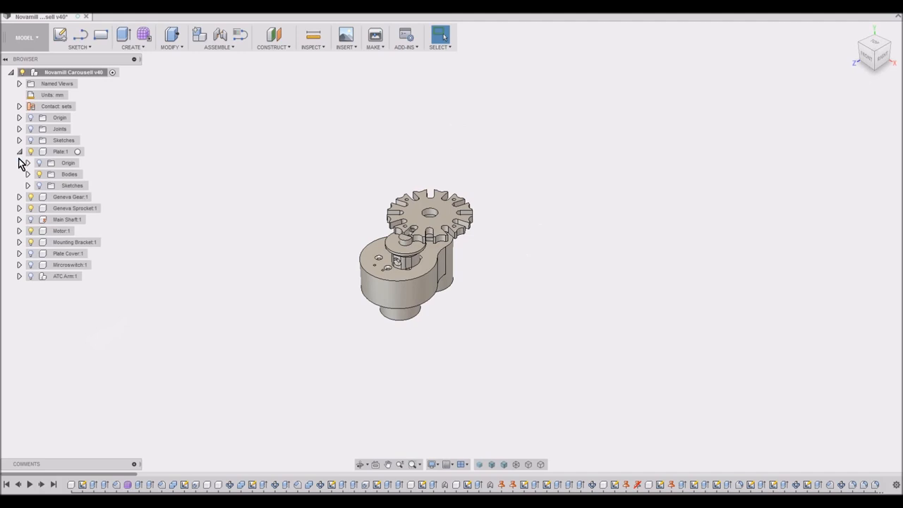
{"action": "left_click", "coordinate": [29, 175]}
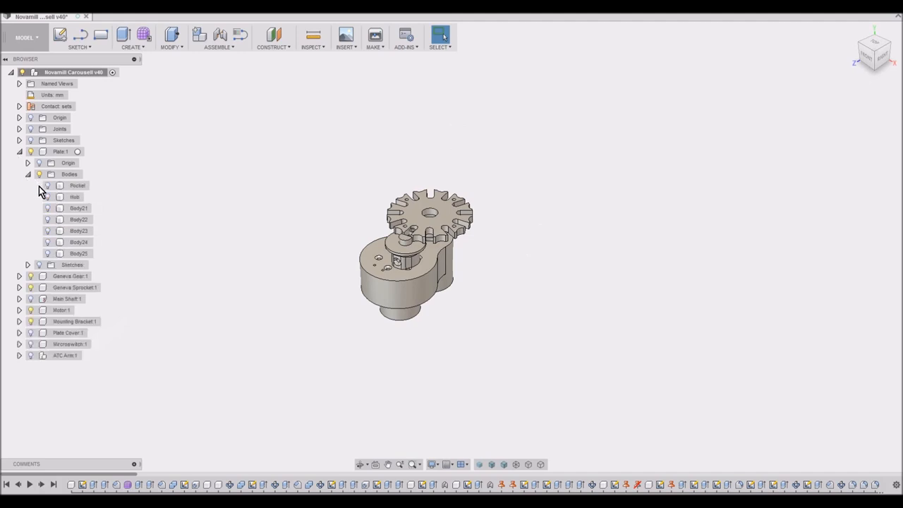
{"action": "left_click", "coordinate": [75, 198]}
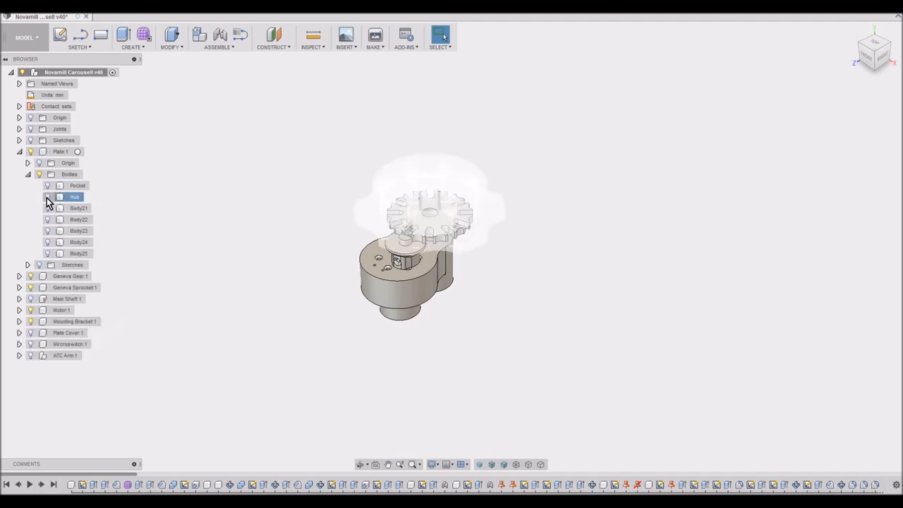
{"action": "left_click", "coordinate": [48, 197]}
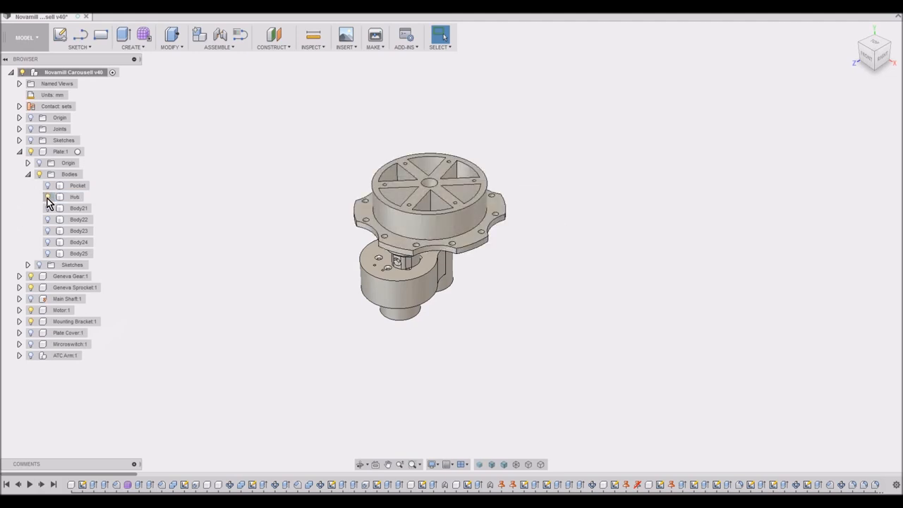
{"action": "left_click", "coordinate": [78, 185]}
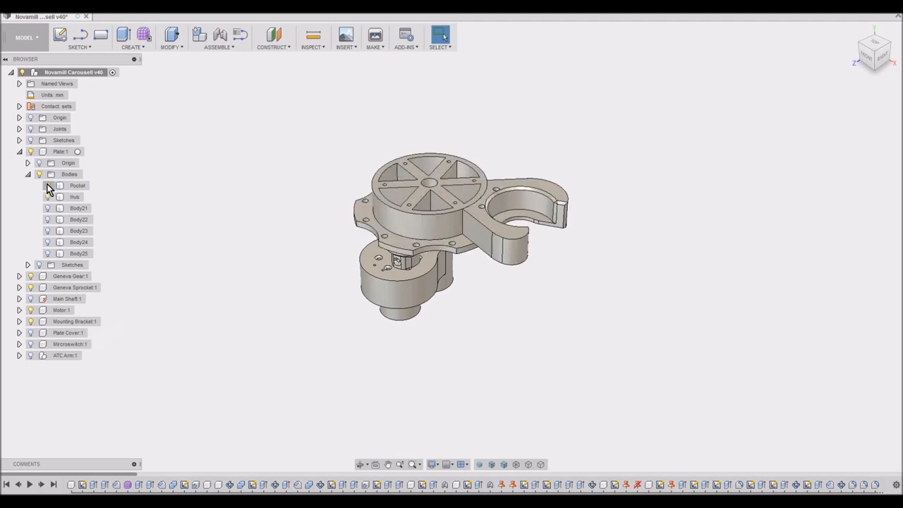
Step: Show Plate Cover 1 and the remaining claw bodies to complete the star-shaped carousel
{"action": "left_click", "coordinate": [68, 334]}
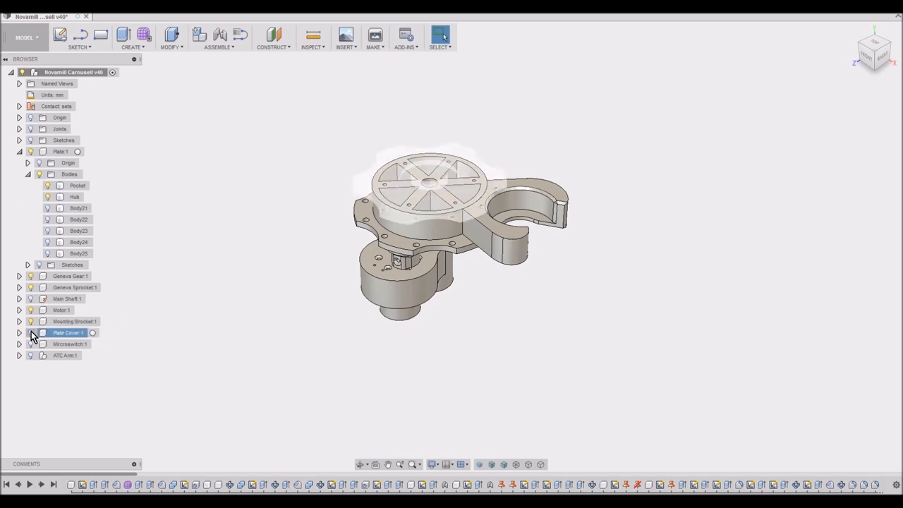
{"action": "left_click", "coordinate": [31, 333]}
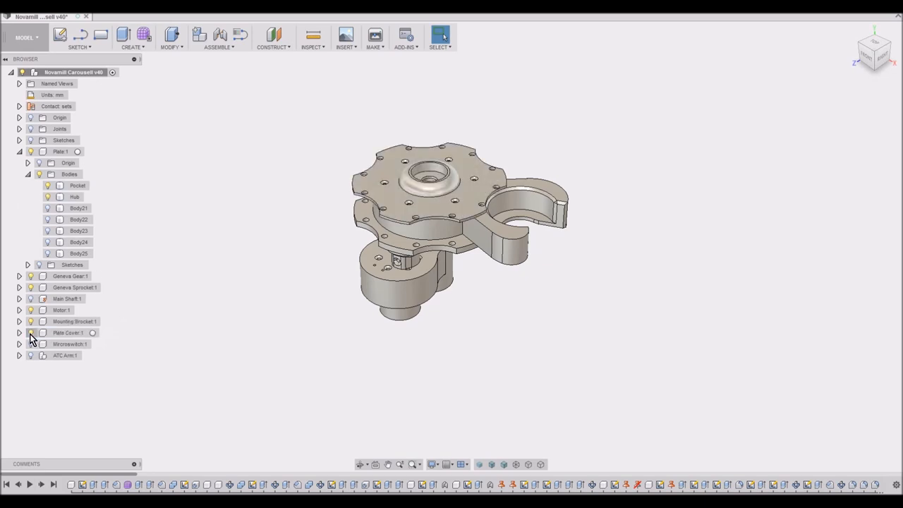
{"action": "left_click", "coordinate": [79, 208]}
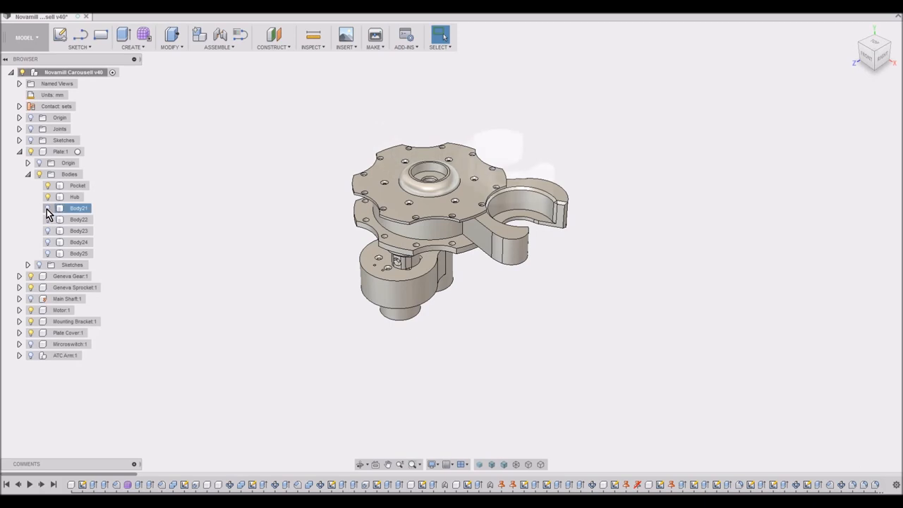
{"action": "left_click", "coordinate": [79, 219]}
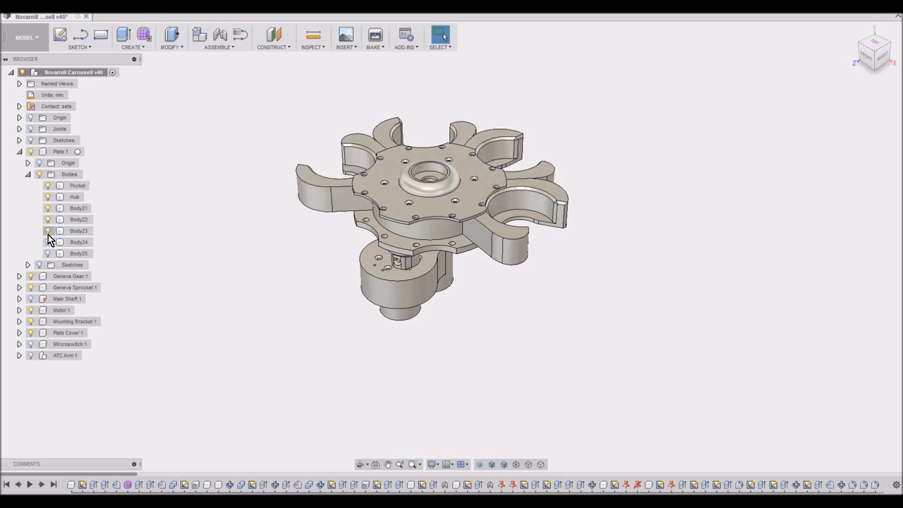
{"action": "left_click", "coordinate": [79, 254]}
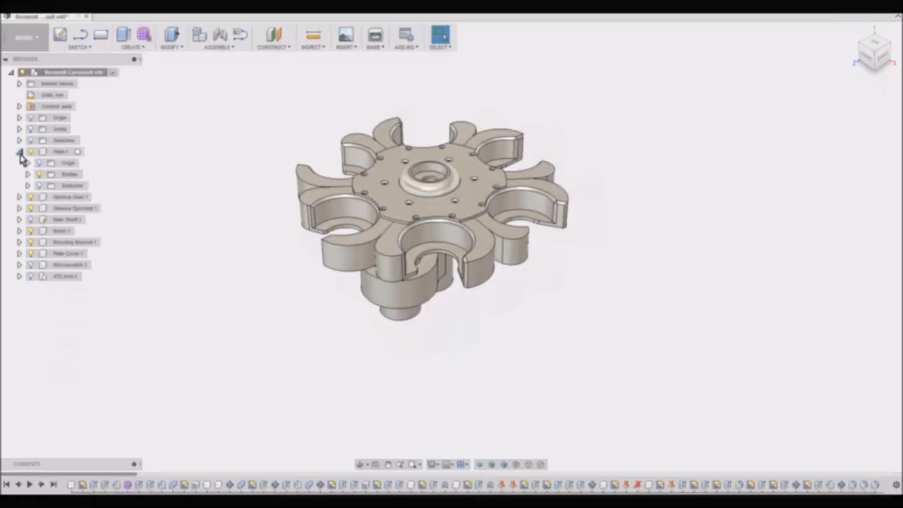
Step: View the finished carousel assembly from the right orthographic side
{"action": "right_click", "coordinate": [65, 165]}
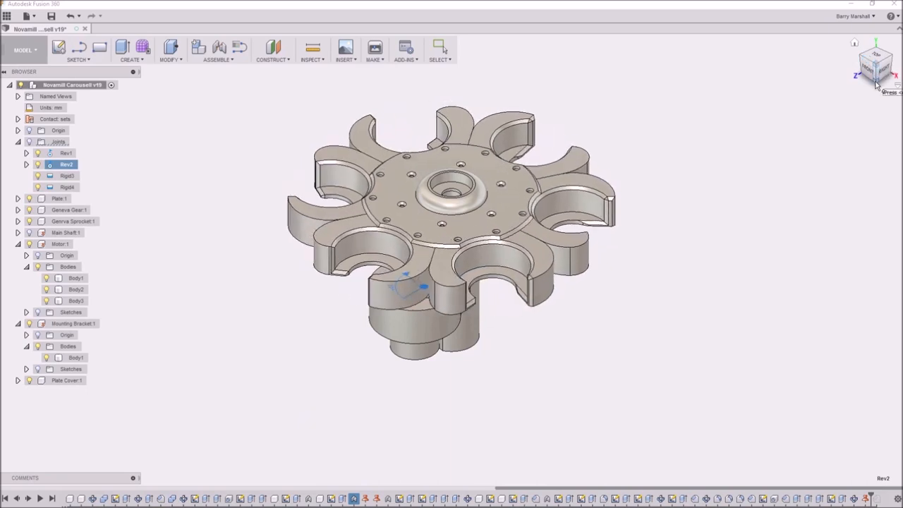
{"action": "left_click", "coordinate": [875, 64]}
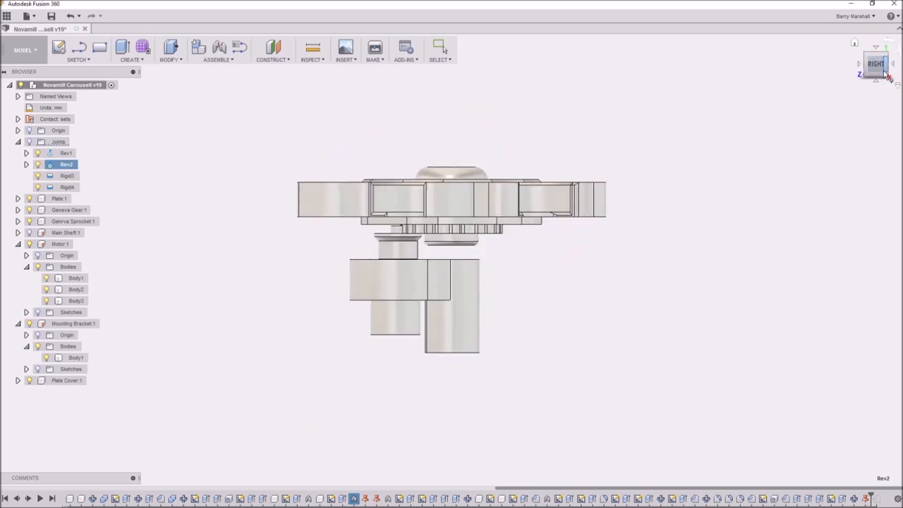